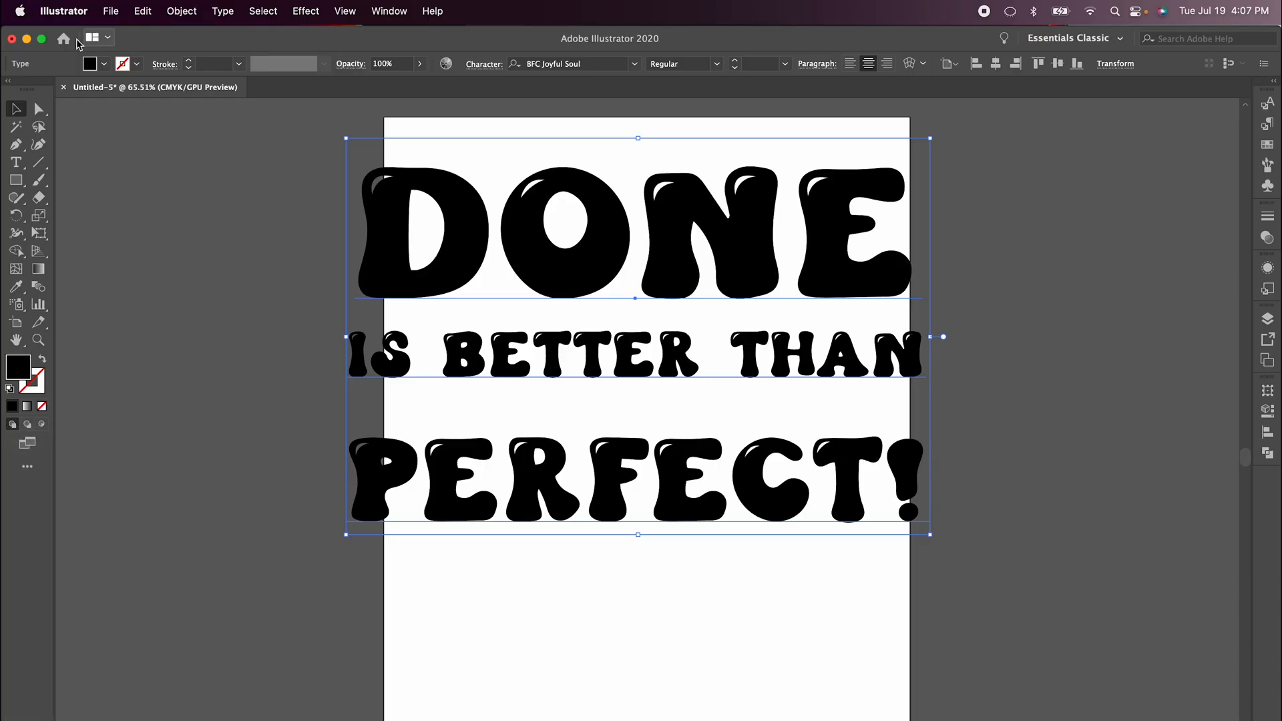
Convert the three-line 'DONE IS BETTER THAN PERFECT!' text to outlines via Type > Create Outlines
{"action": "left_click", "coordinate": [222, 11]}
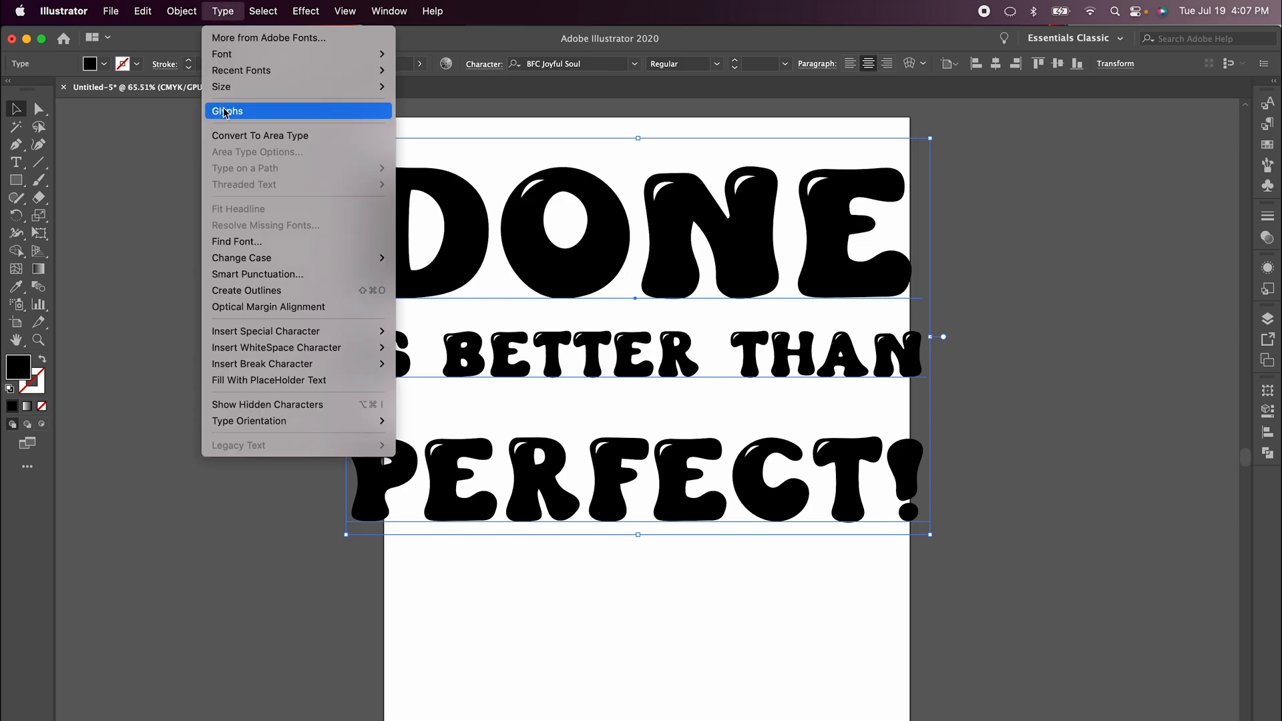
{"action": "mouse_move", "coordinate": [245, 290]}
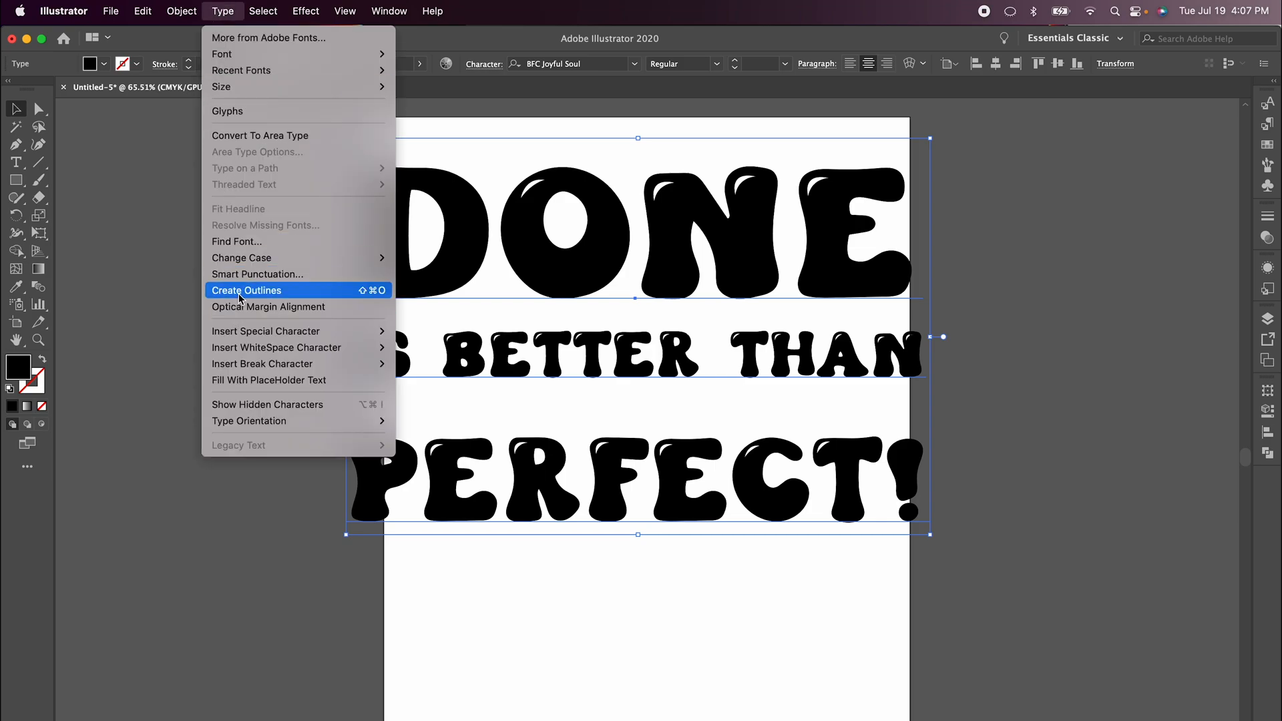
{"action": "left_click", "coordinate": [245, 291]}
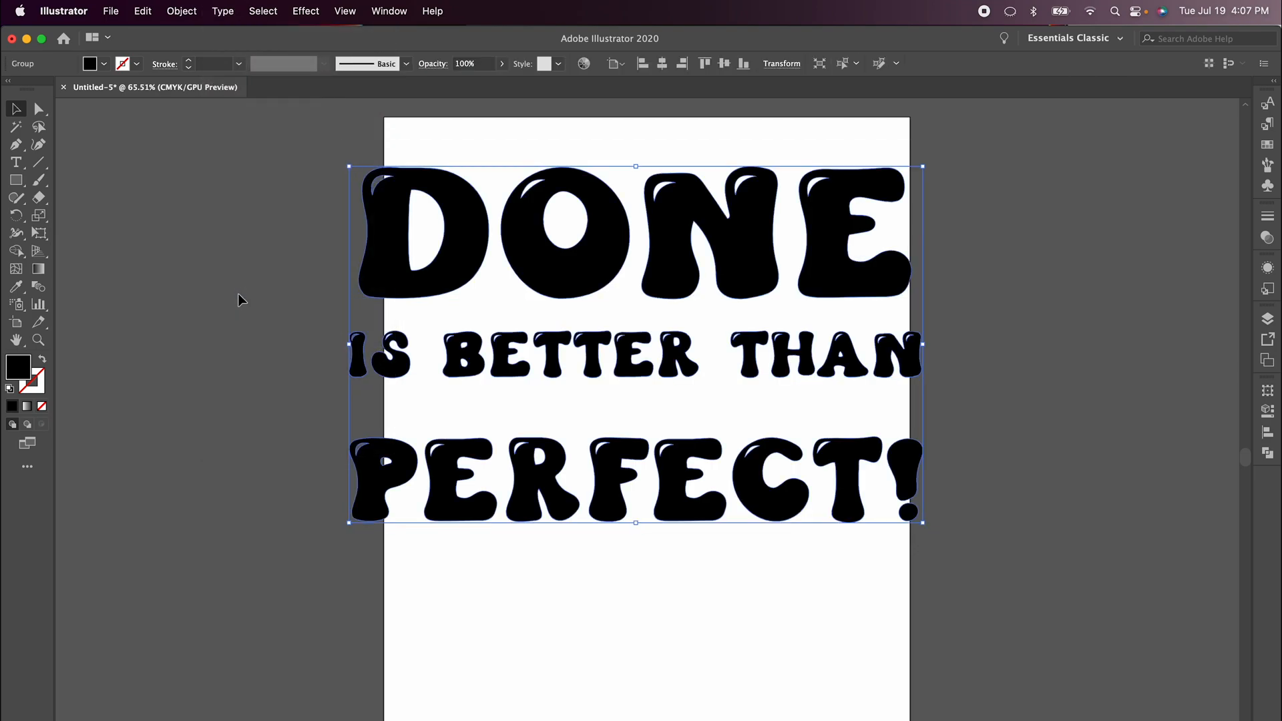
{"action": "mouse_move", "coordinate": [557, 255]}
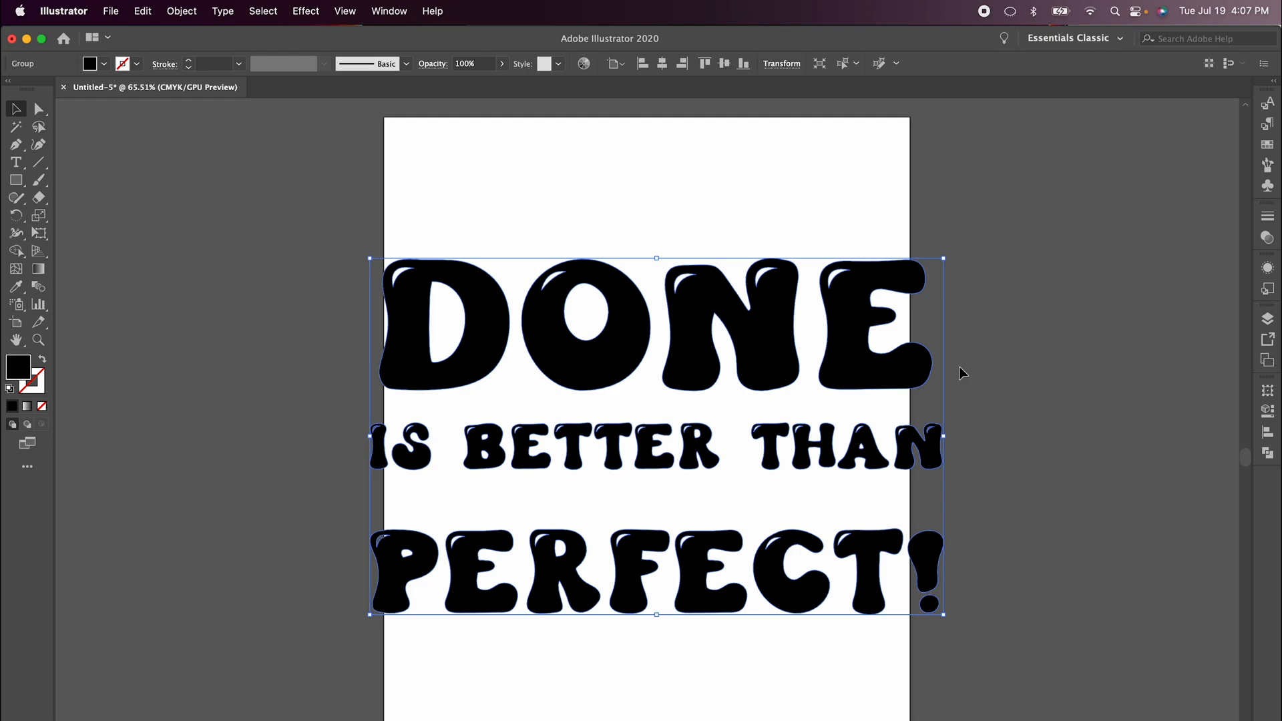
{"action": "mouse_move", "coordinate": [623, 339]}
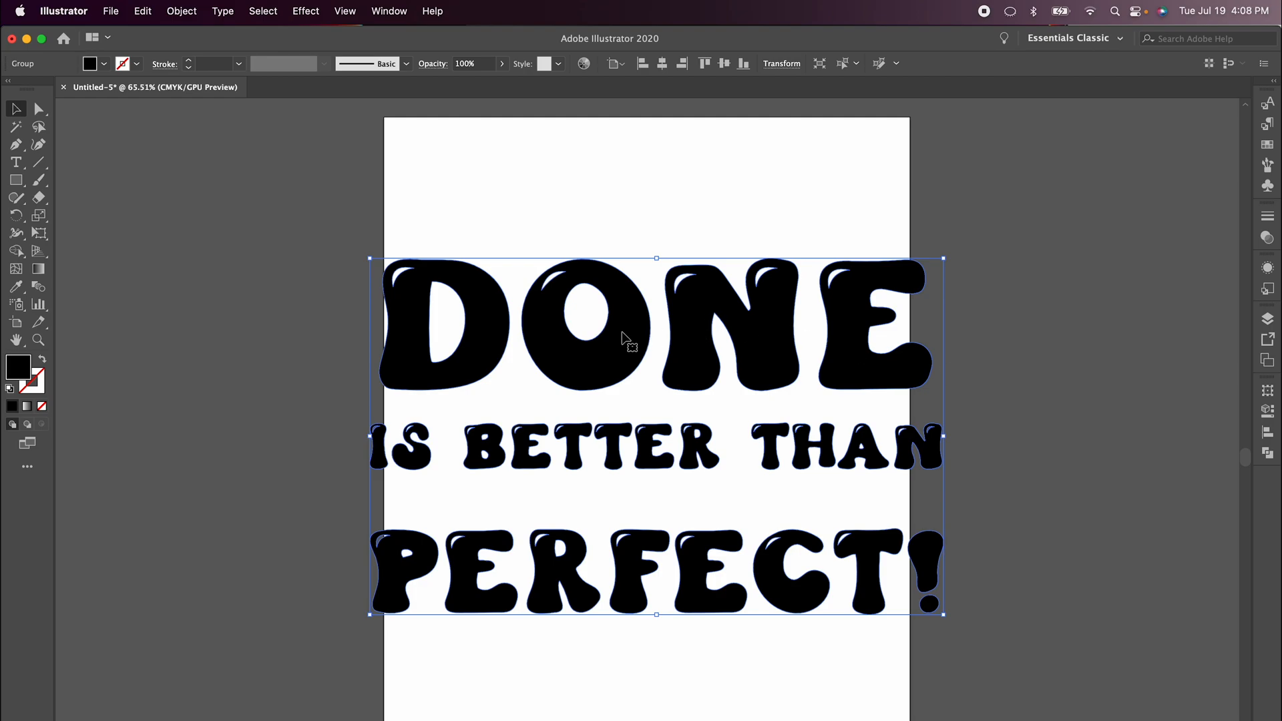
Ungroup the outlined quote and select the DONE letters together
{"action": "right_click", "coordinate": [625, 338]}
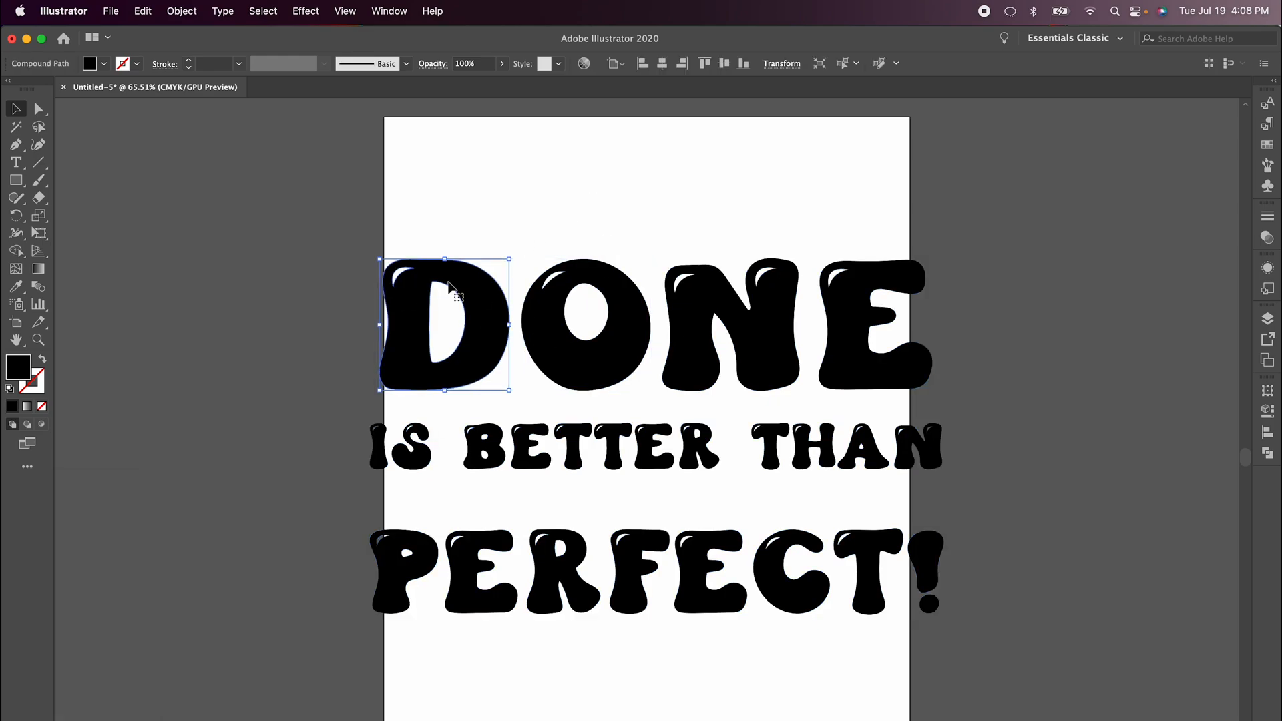
{"action": "left_click", "coordinate": [585, 323]}
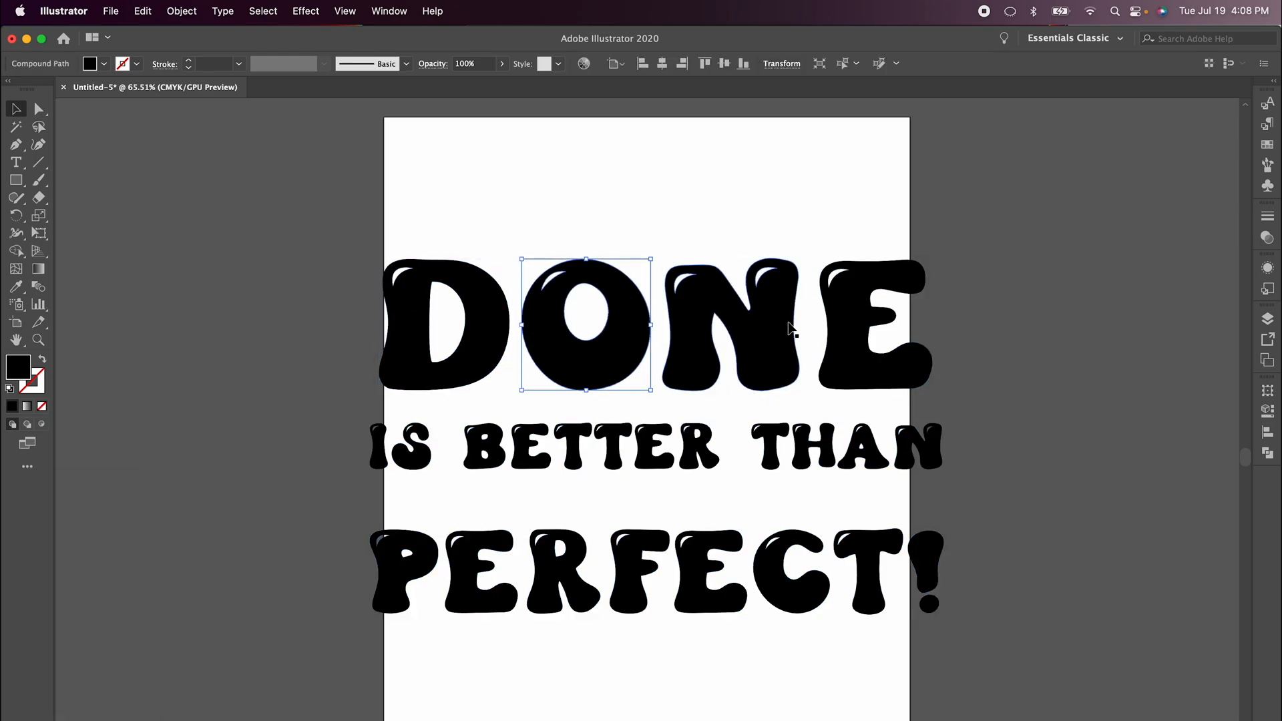
{"action": "left_click", "coordinate": [874, 323]}
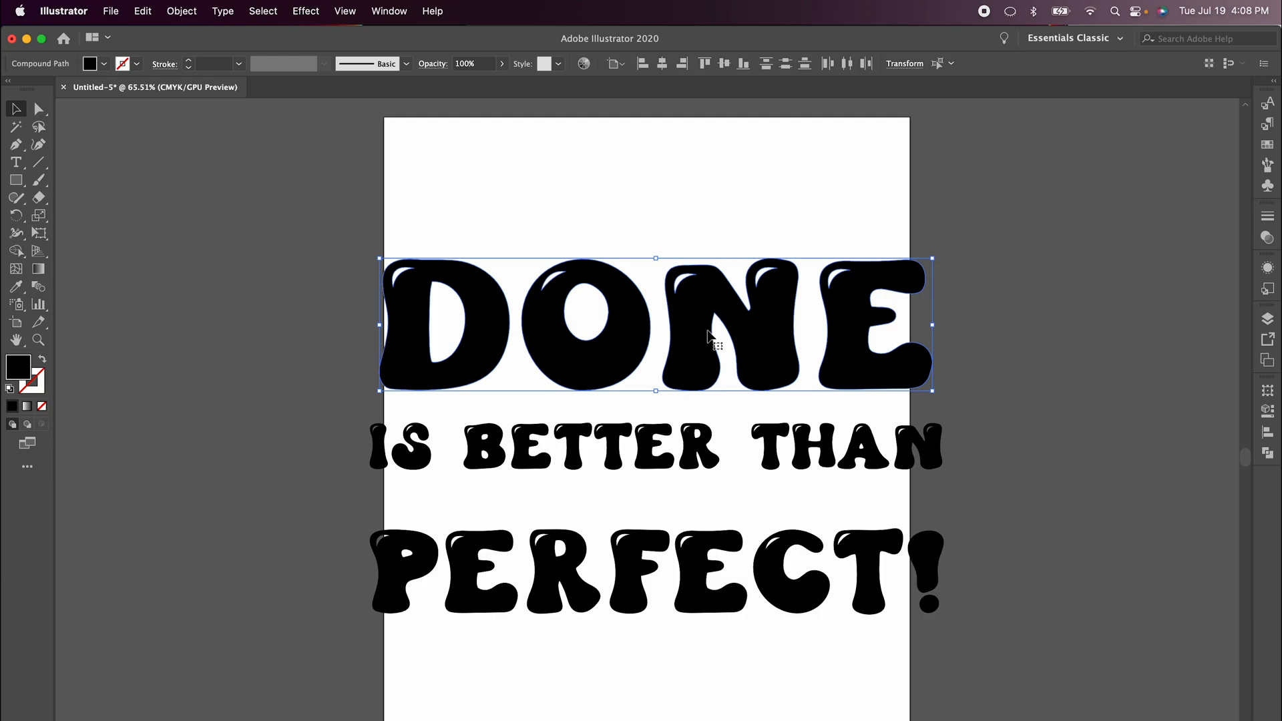
{"action": "mouse_move", "coordinate": [890, 345]}
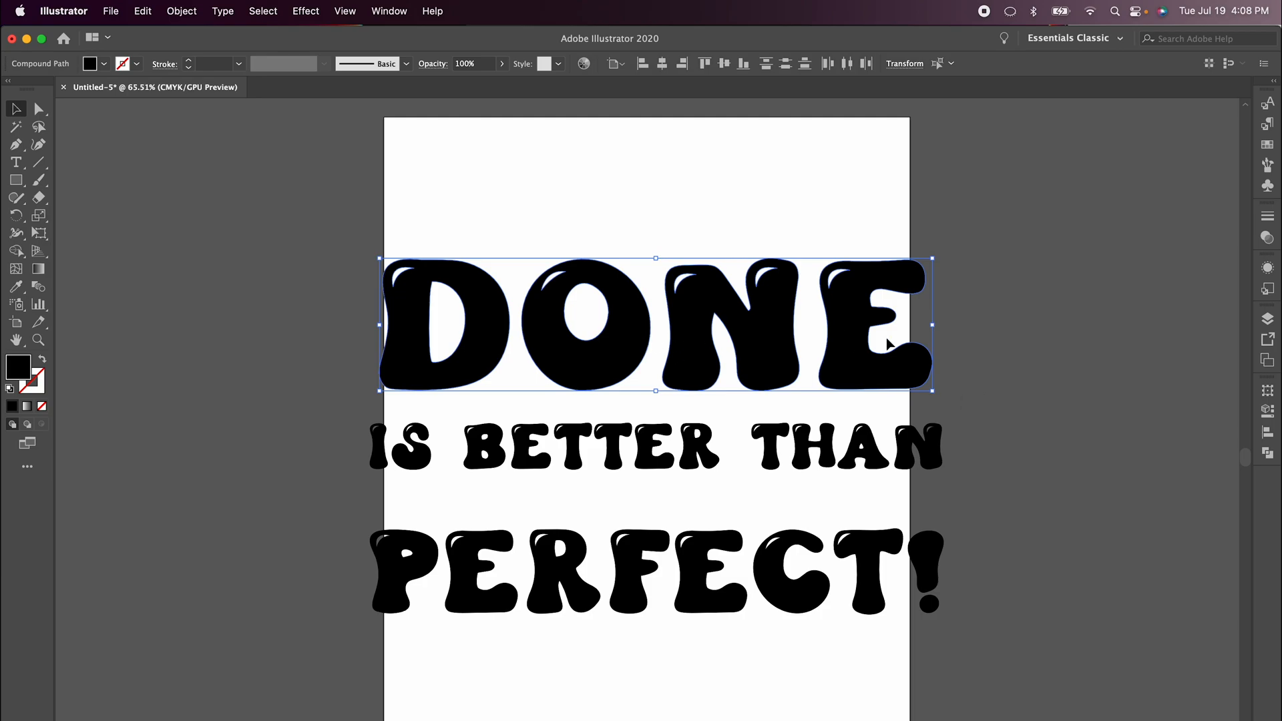
{"action": "mouse_move", "coordinate": [845, 331]}
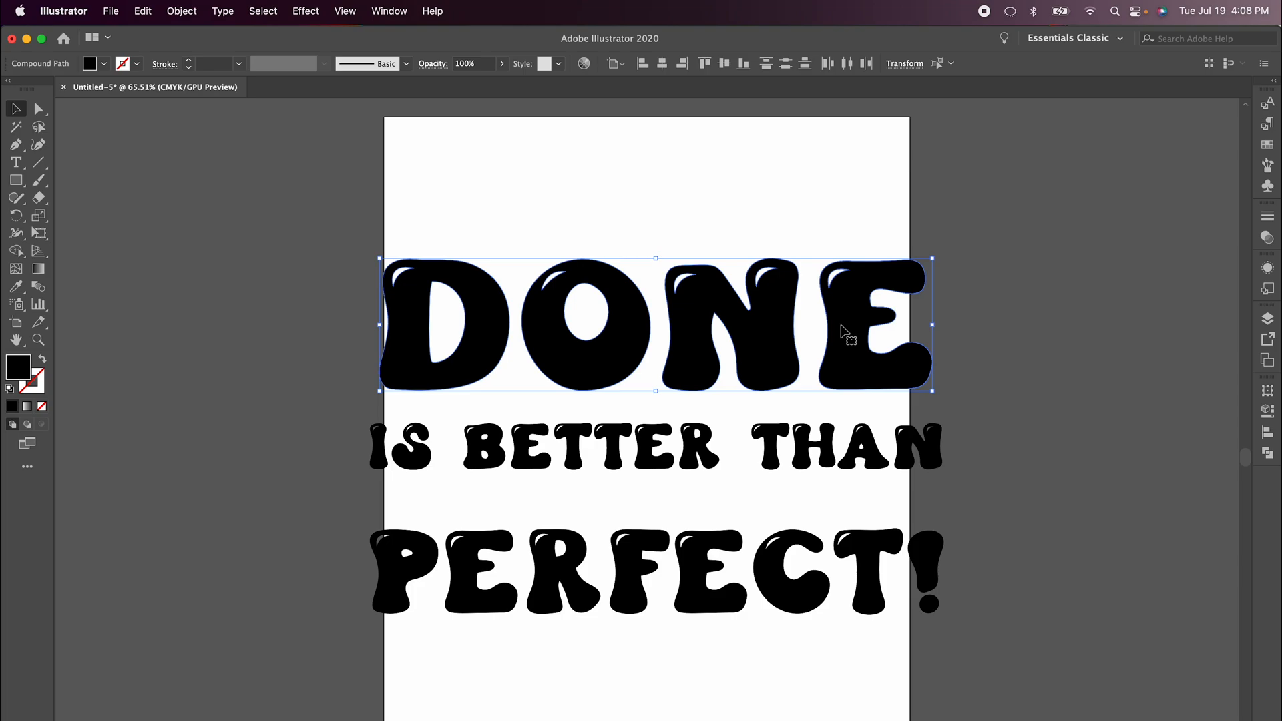
{"action": "mouse_move", "coordinate": [477, 320]}
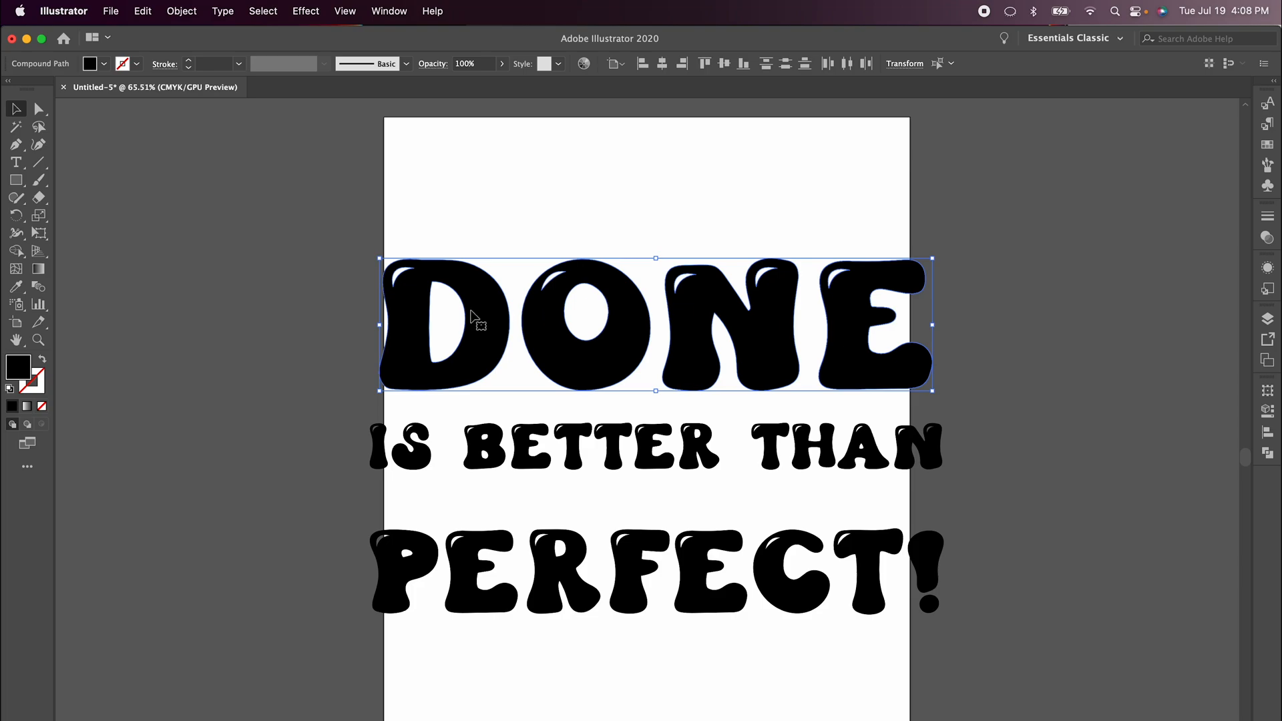
{"action": "mouse_move", "coordinate": [865, 323]}
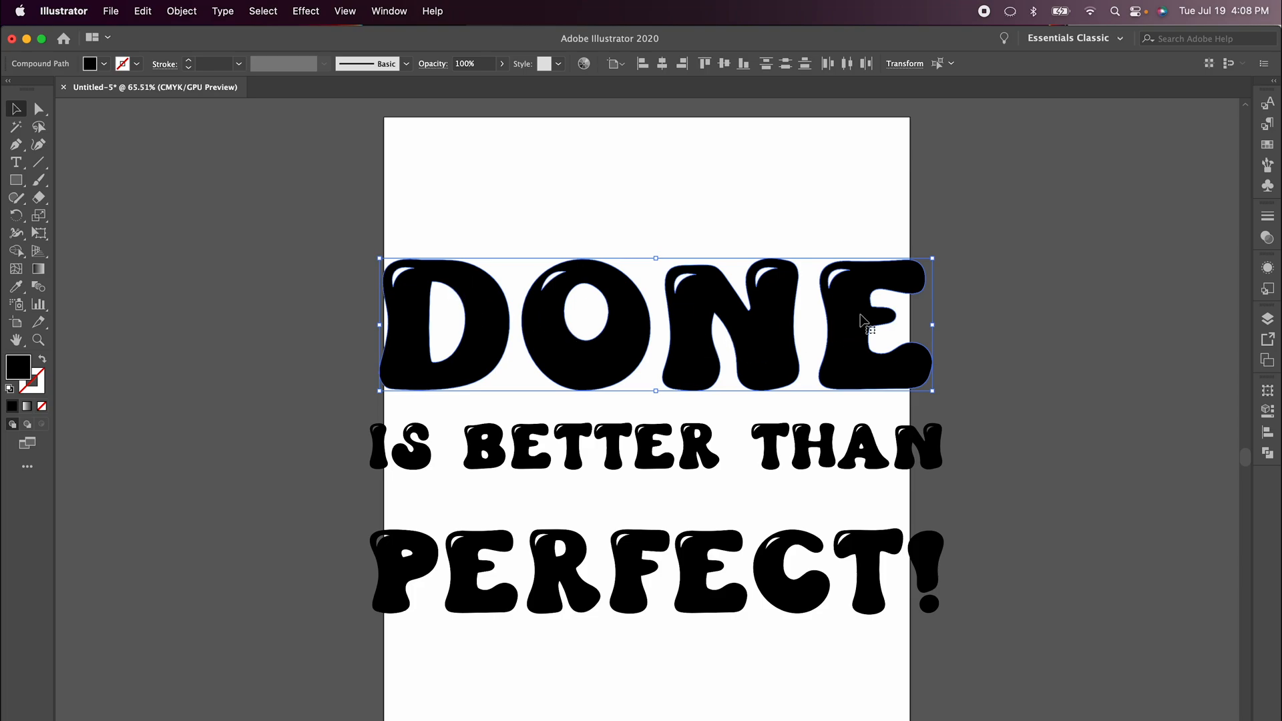
{"action": "mouse_move", "coordinate": [477, 305]}
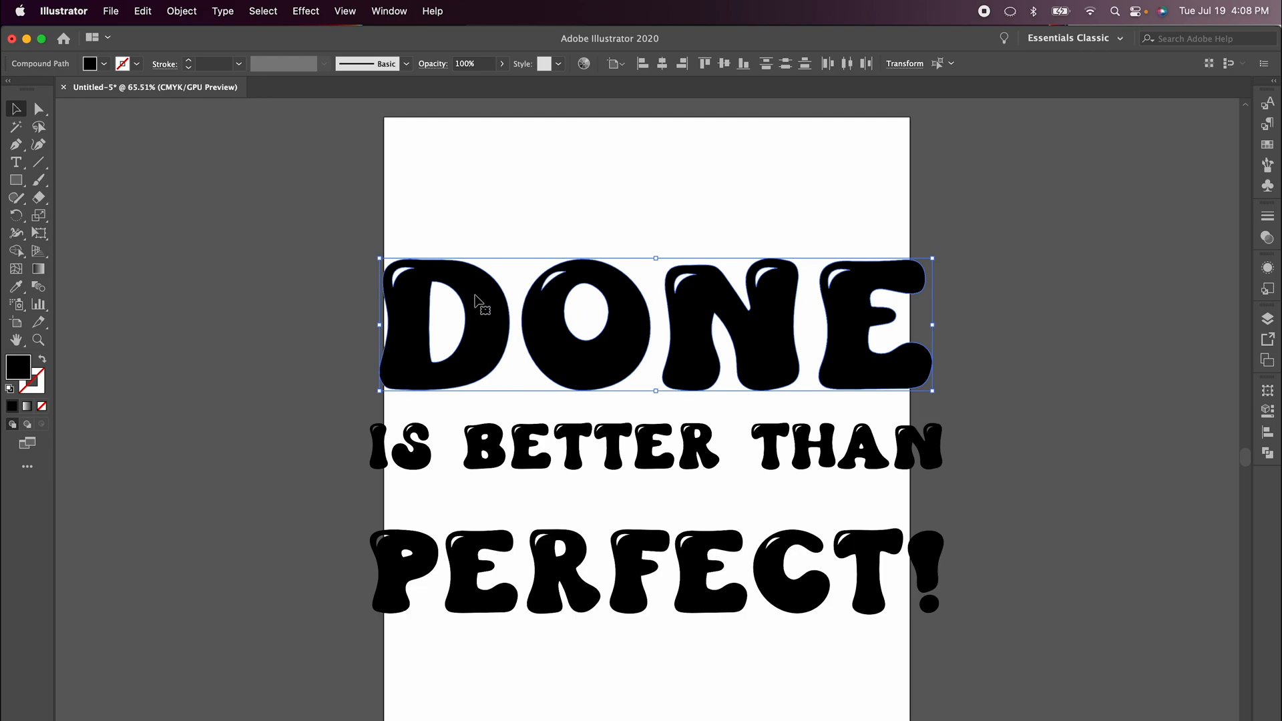
Show the Object menu's Compound Path options for the DONE letters
{"action": "left_click", "coordinate": [181, 11]}
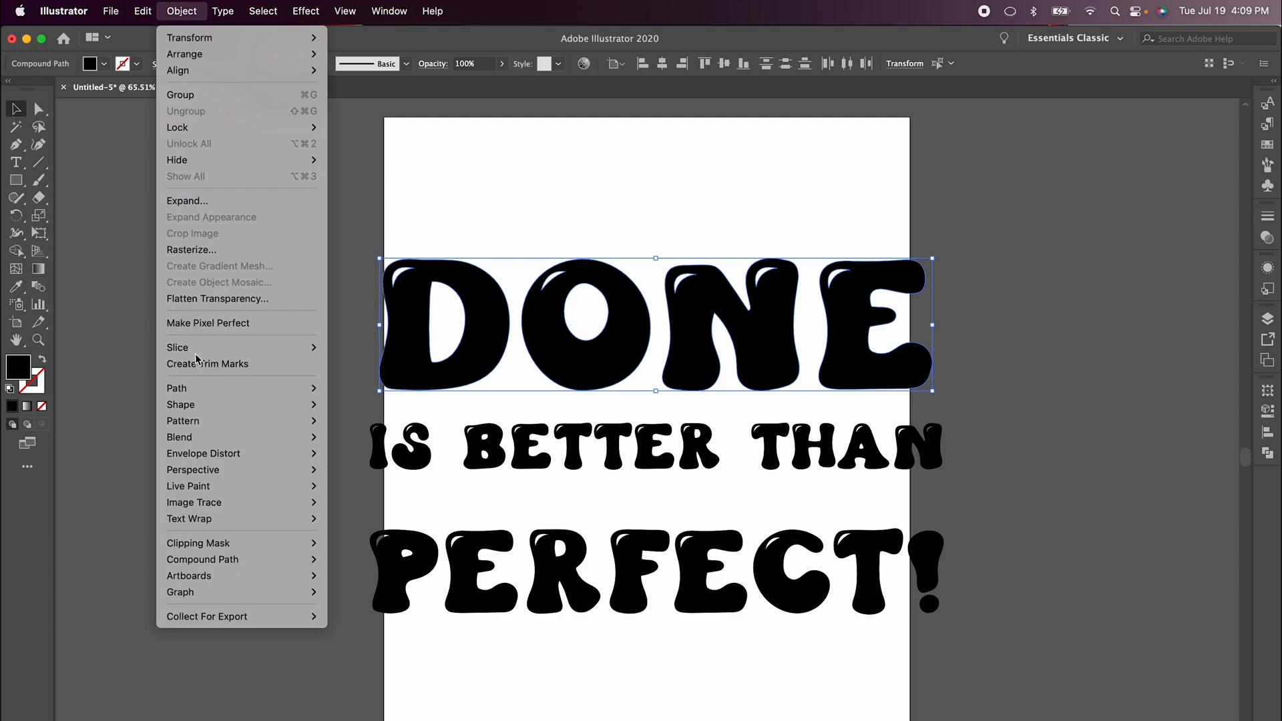
{"action": "mouse_move", "coordinate": [203, 559]}
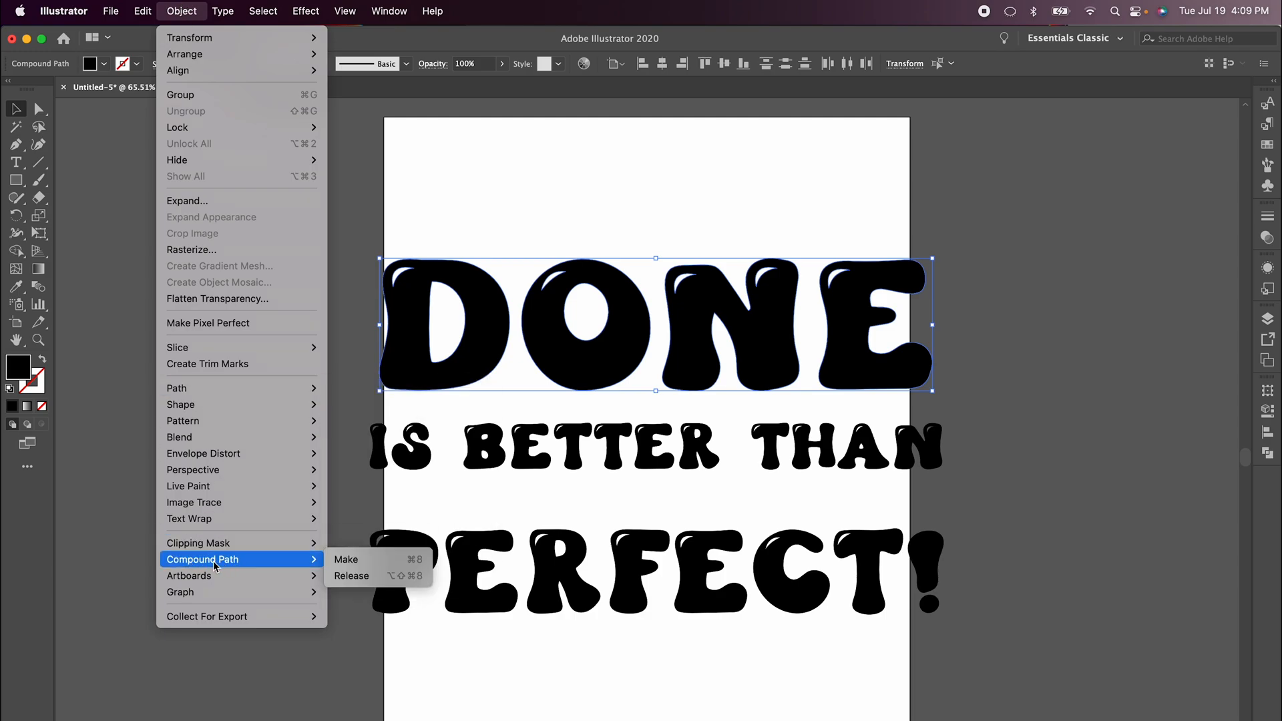